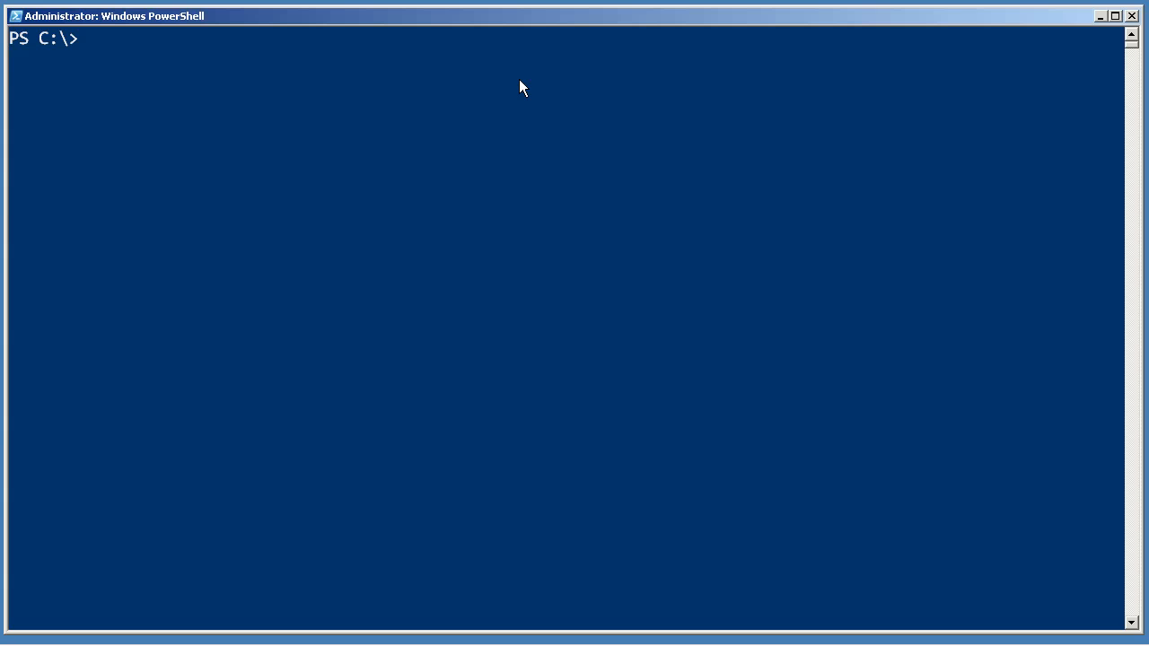
Run 'get-service | convertto-html' and scroll through the printed HTML table markup
type("get-servic")
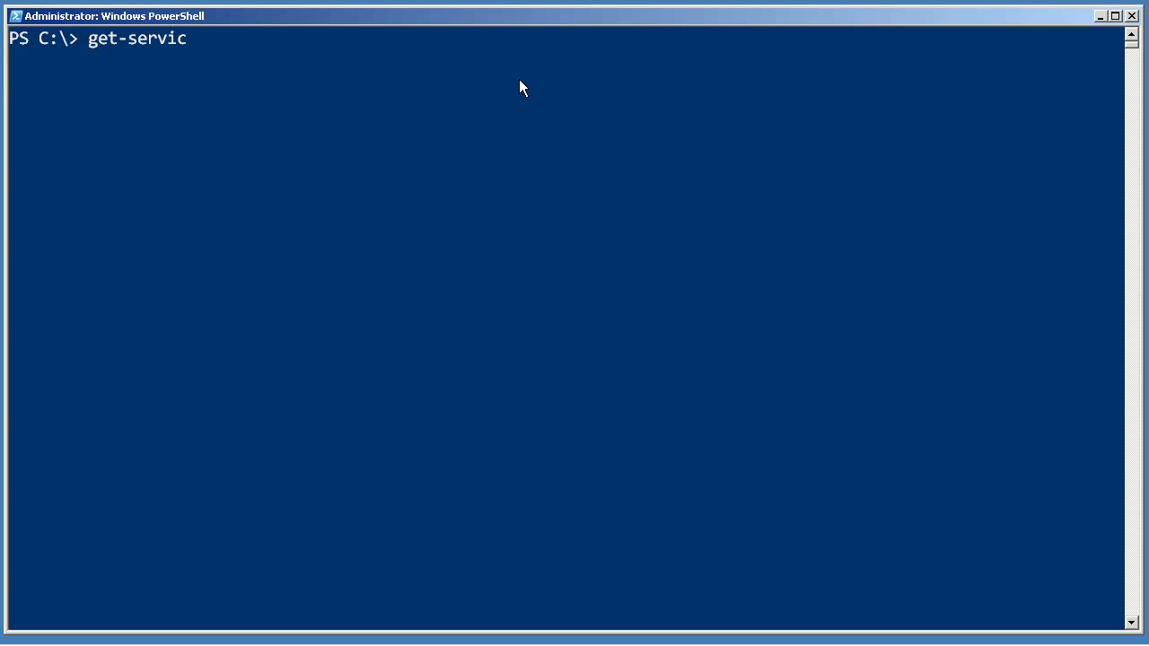
type("e | con")
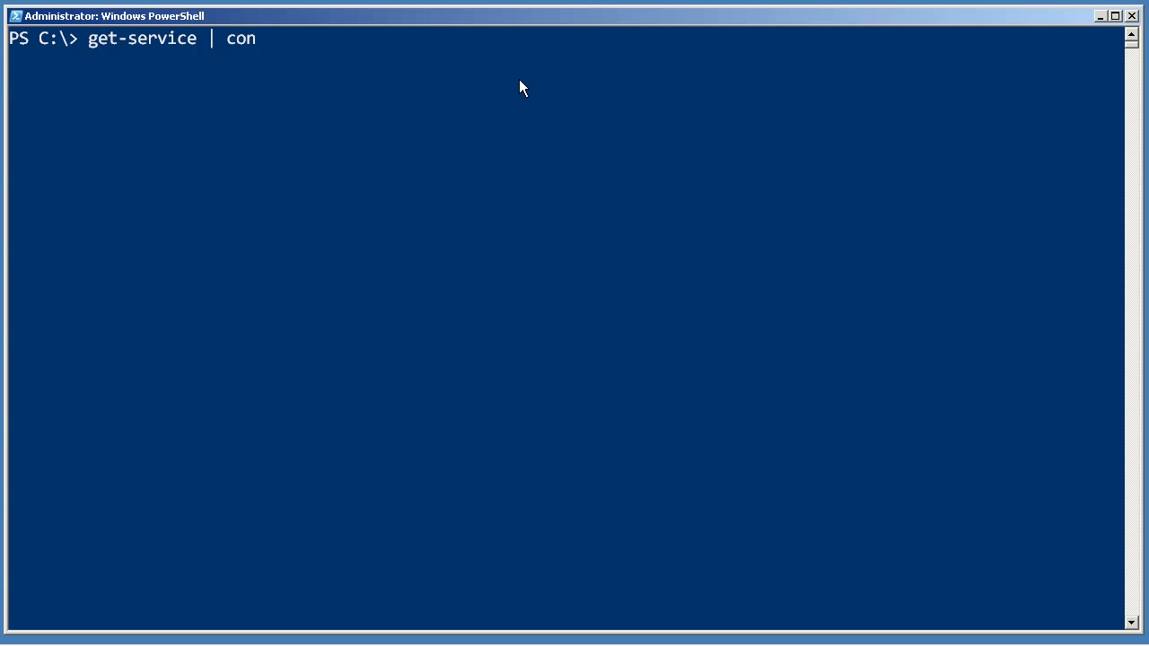
type("ver")
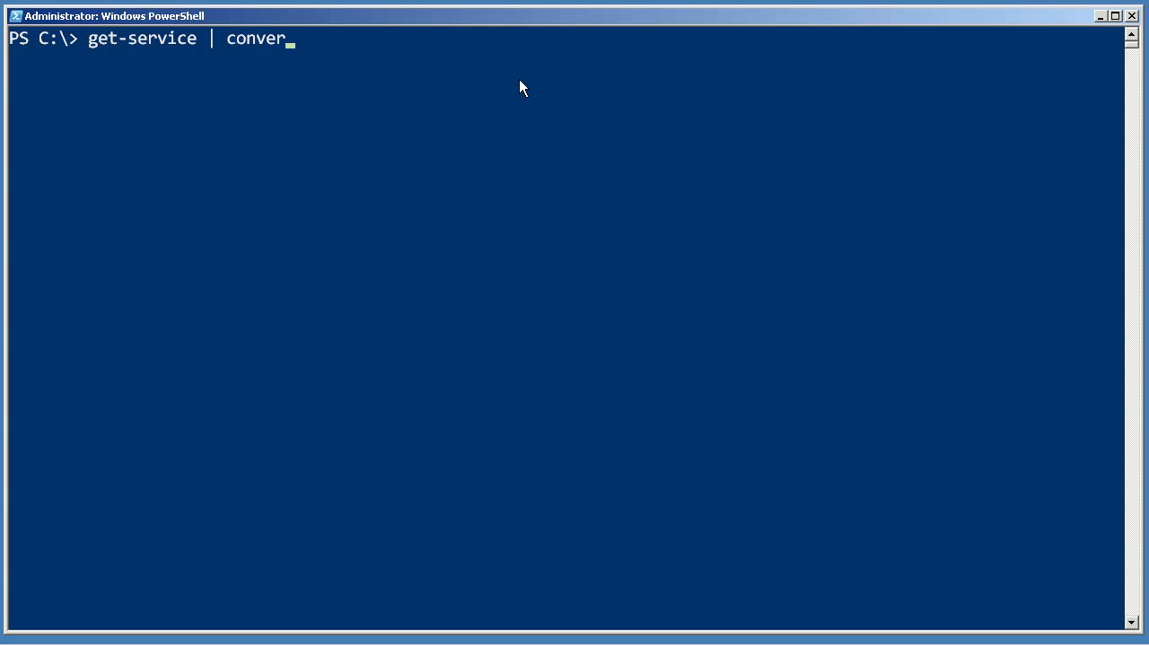
type("tto-")
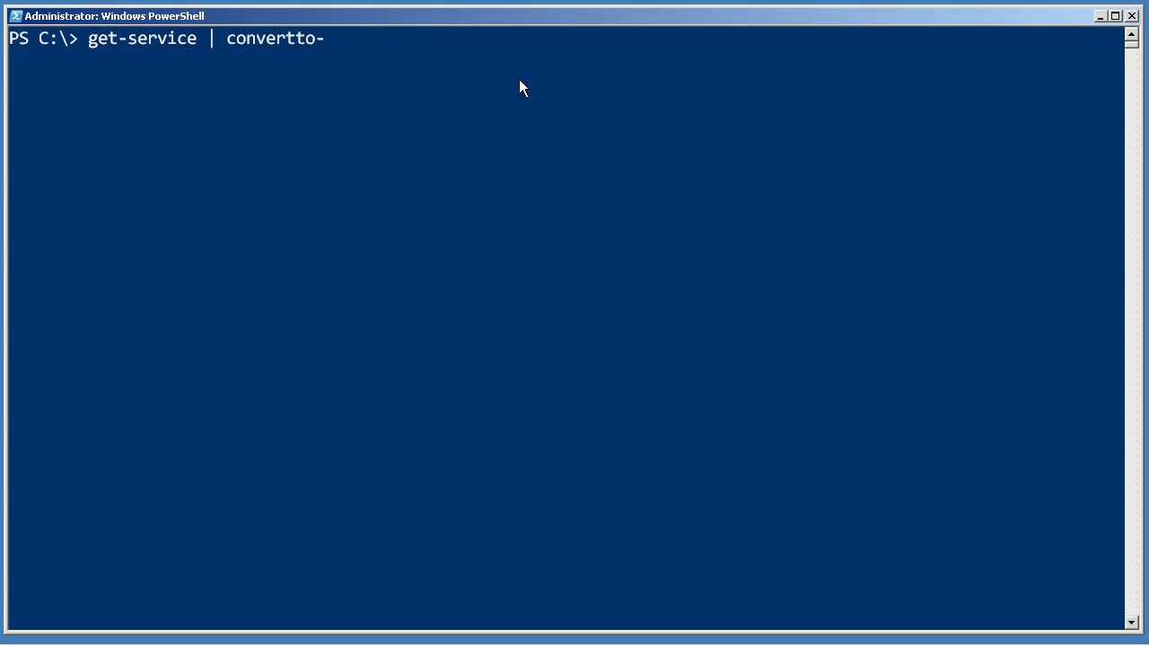
type("html")
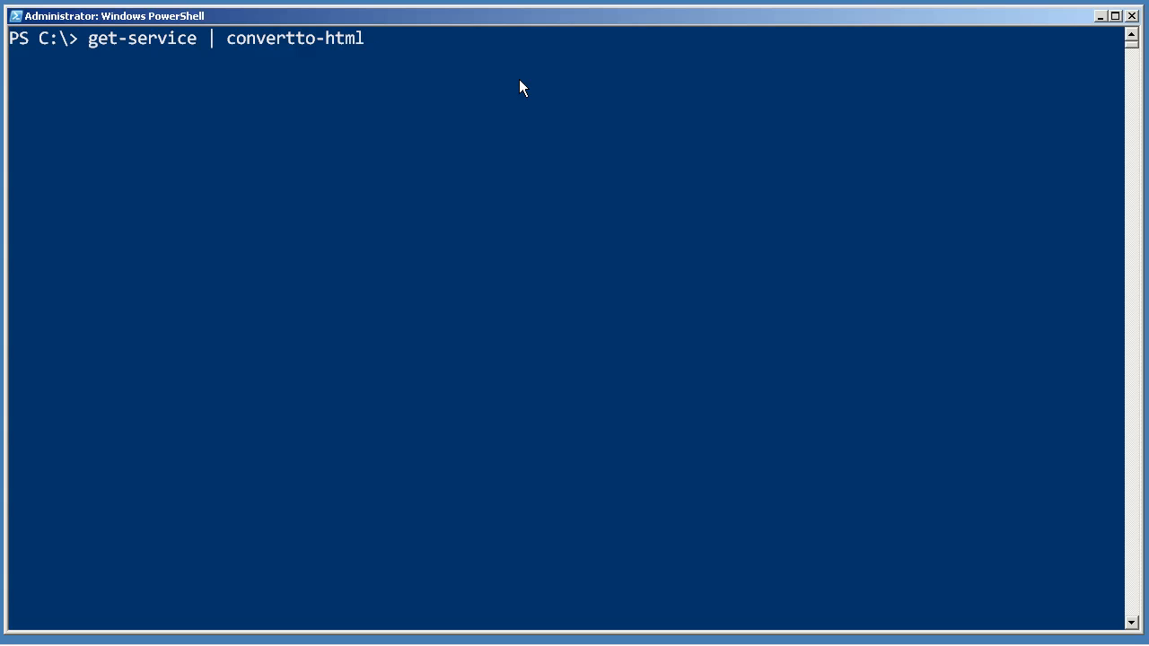
key("Return")
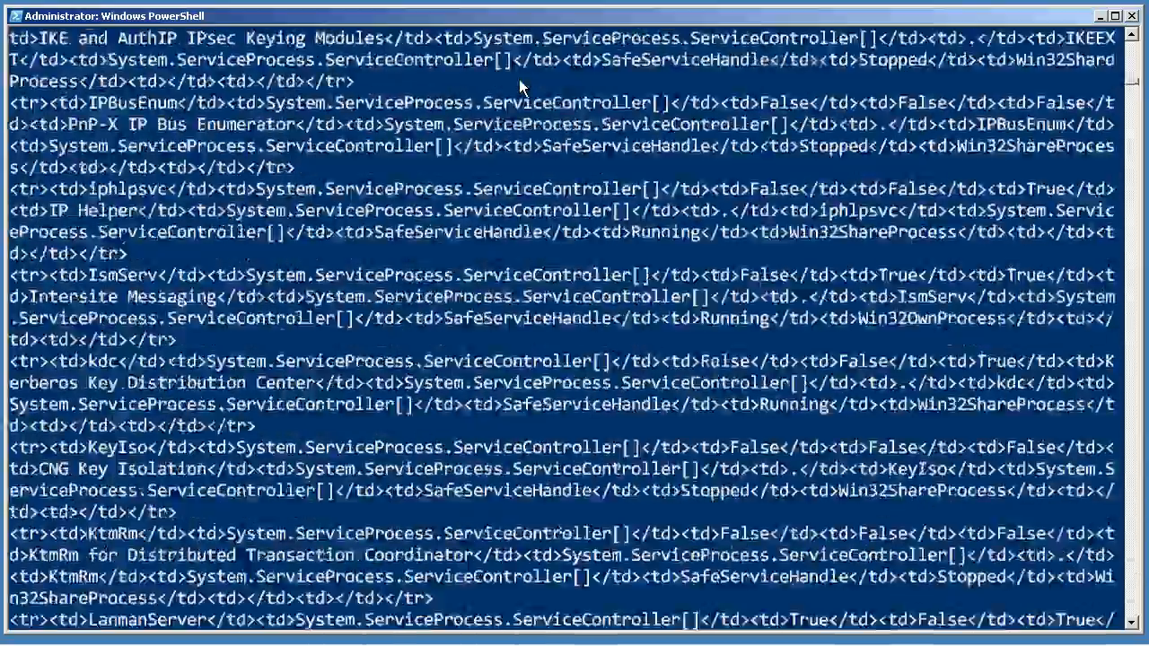
scroll("down", 3)
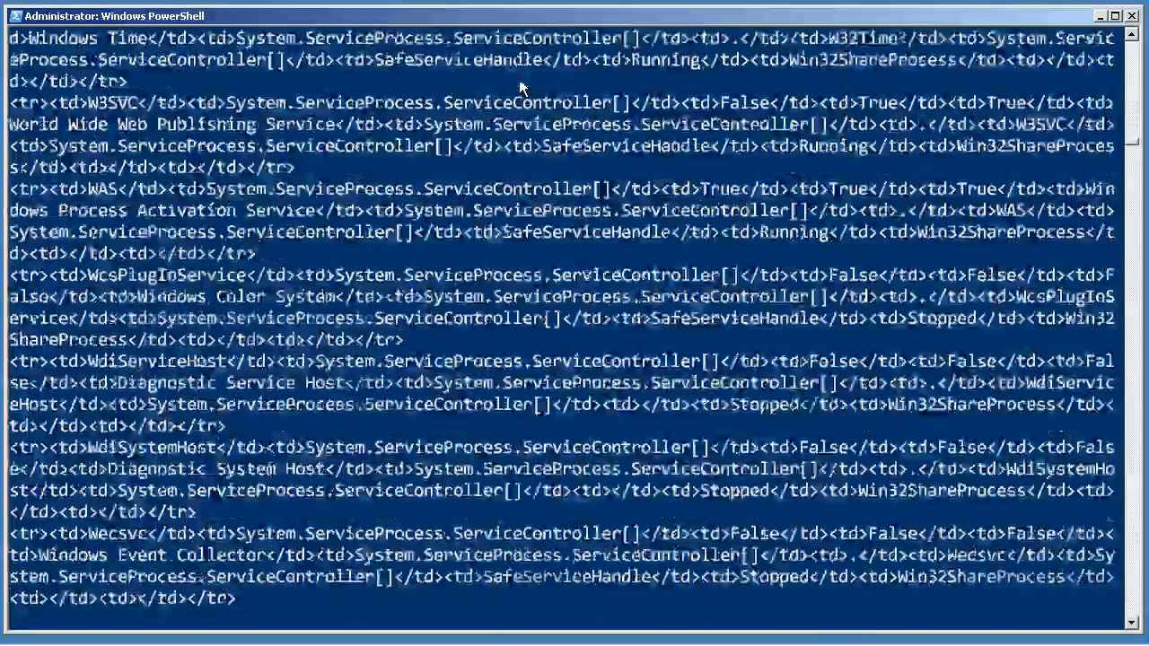
scroll("down", 3)
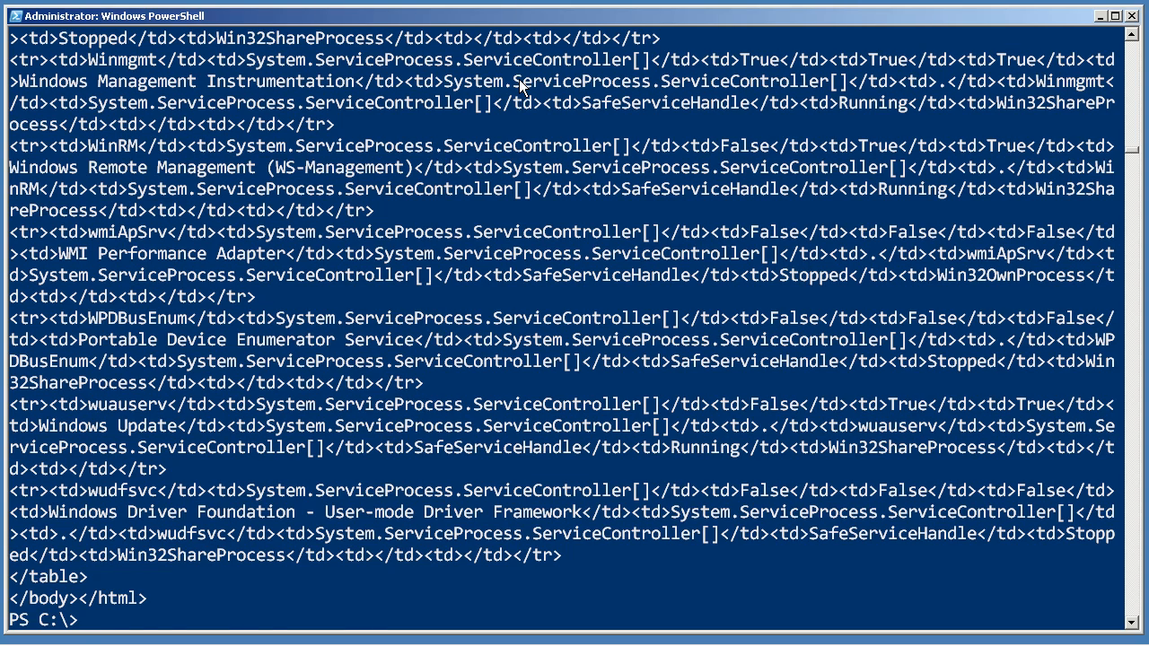
Type 'get-service | convertto-html | out-file services.html' to save the services page
type("get-service | convertto-html | out-")
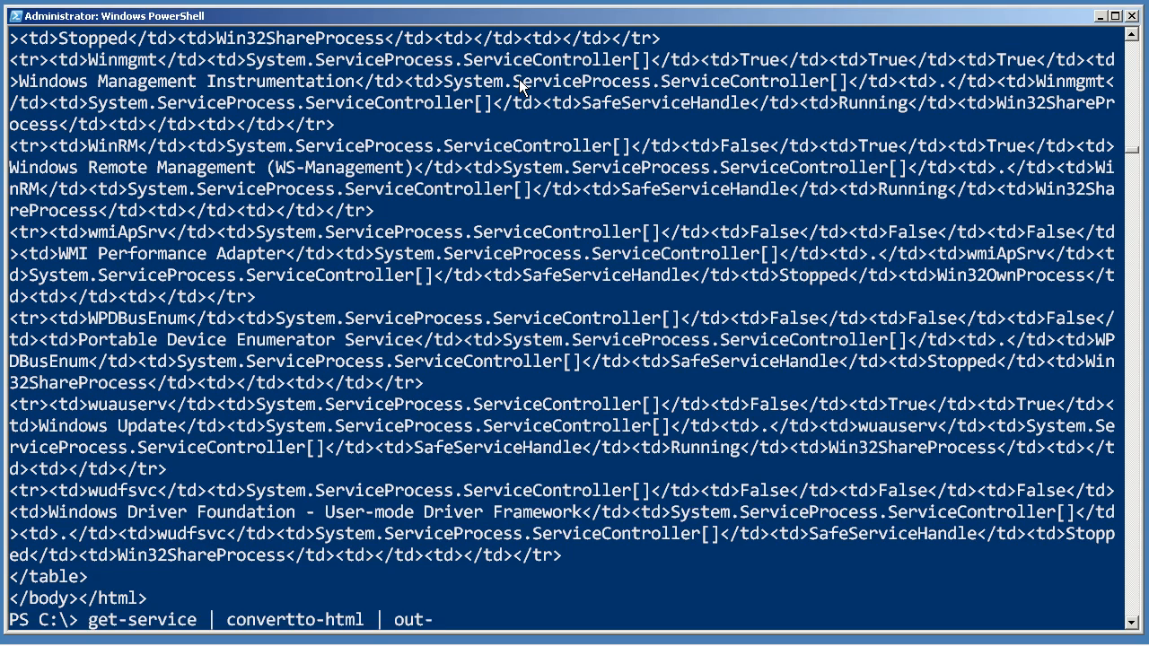
type("file services.html")
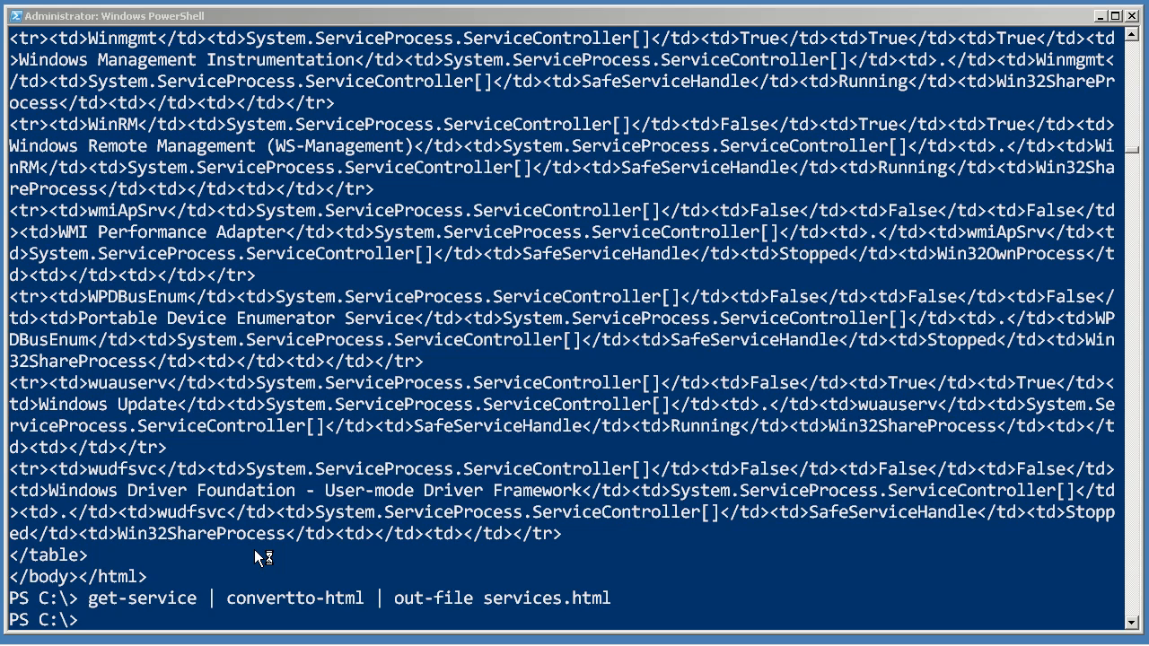
mouse_move(258, 558)
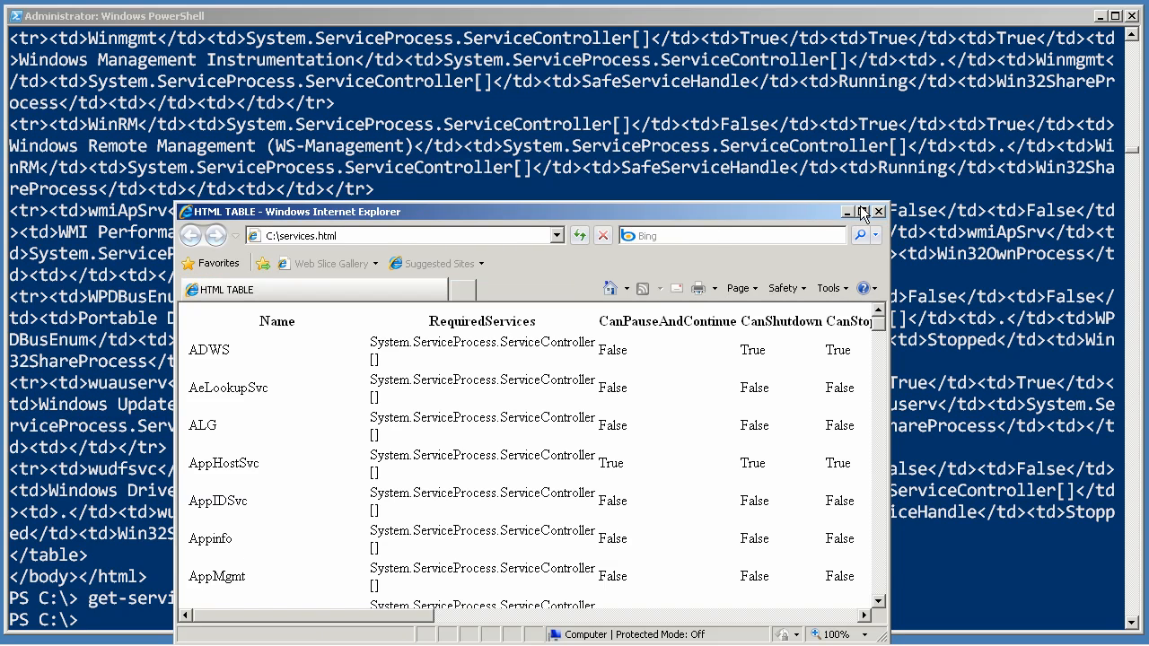
Maximize Internet Explorer and scroll right across the services.html table
left_click(864, 211)
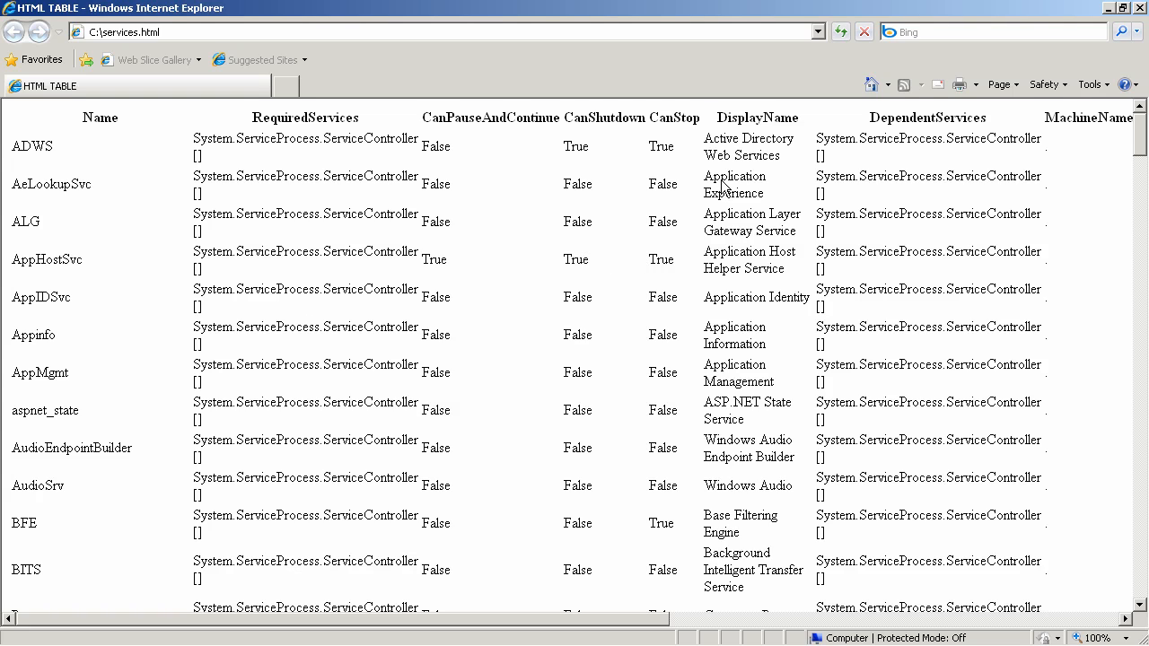
mouse_move(638, 609)
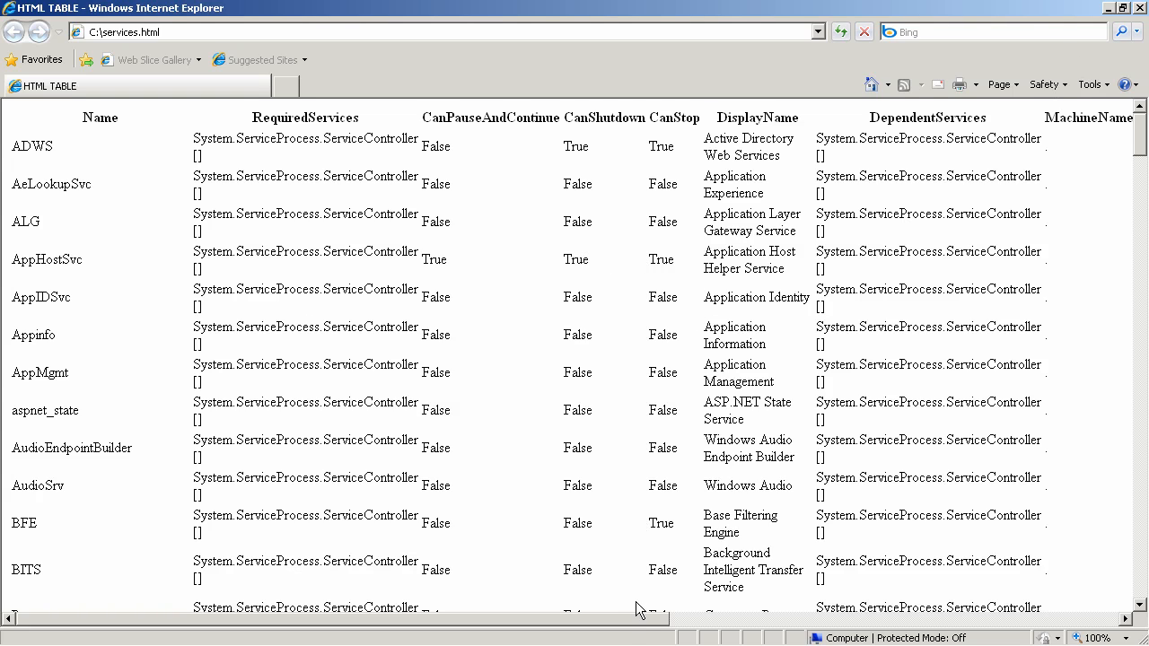
scroll("right", 3)
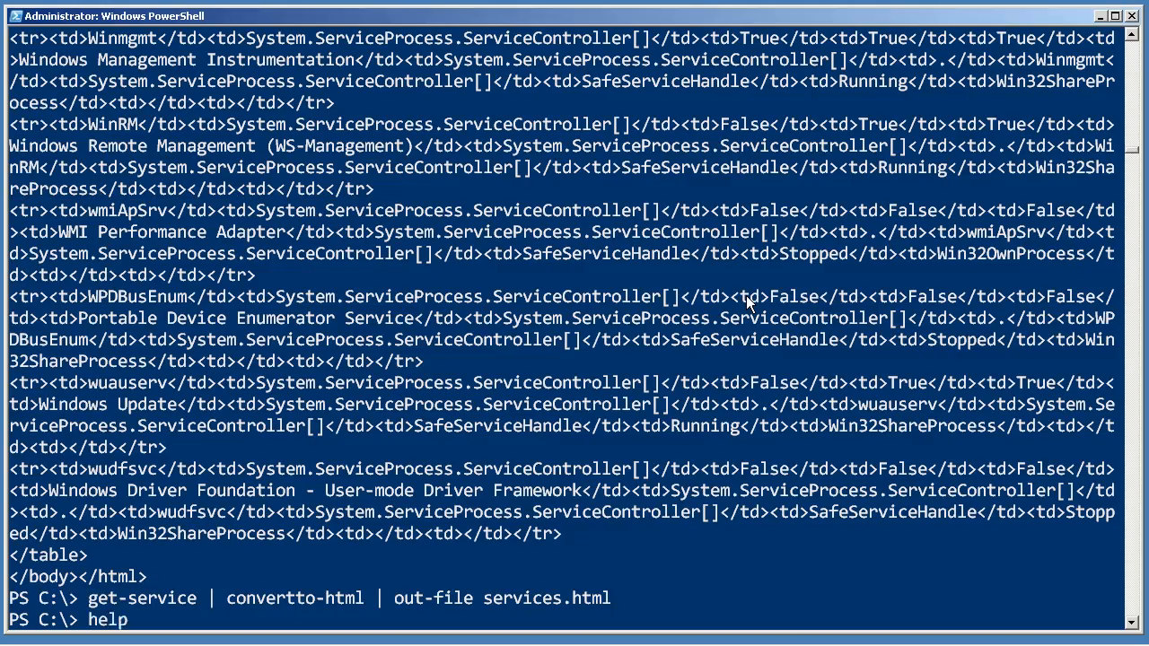
Show help for ConvertTo-Html and highlight the -Property parameter in its syntax
type("convertto")
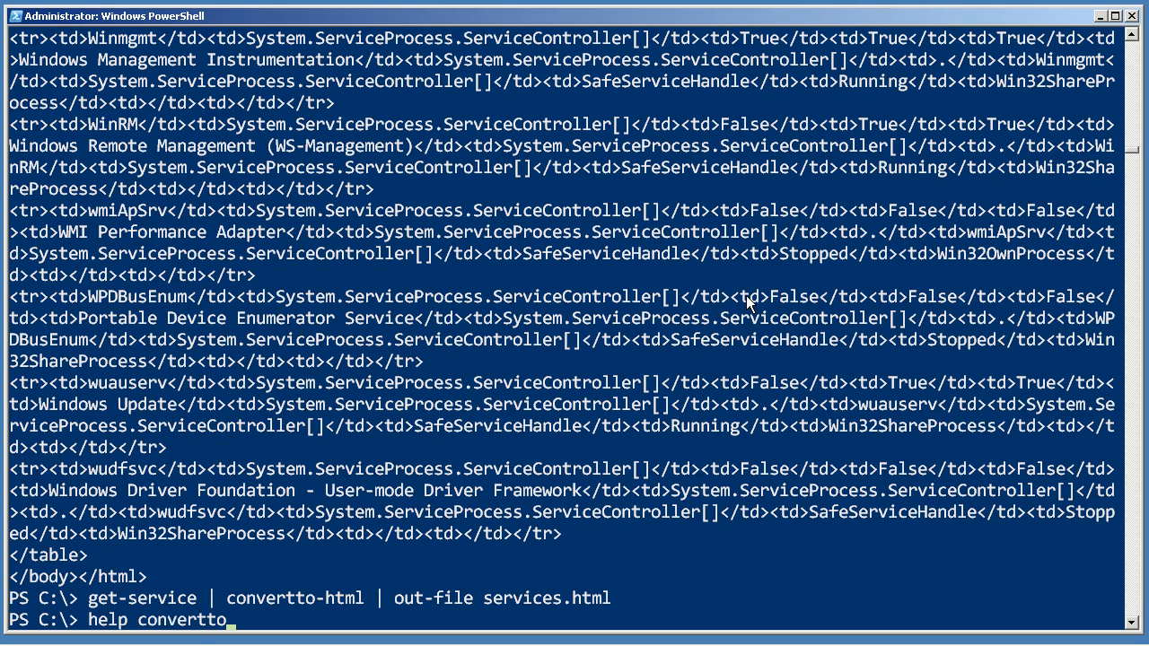
key("Return")
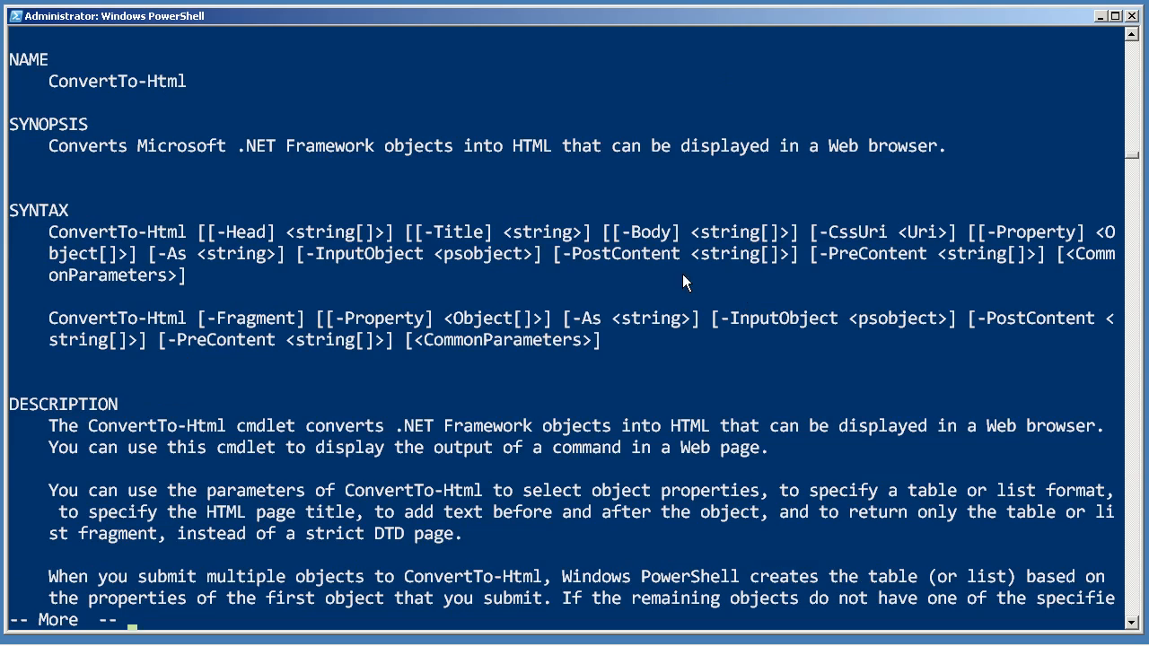
mouse_move(623, 285)
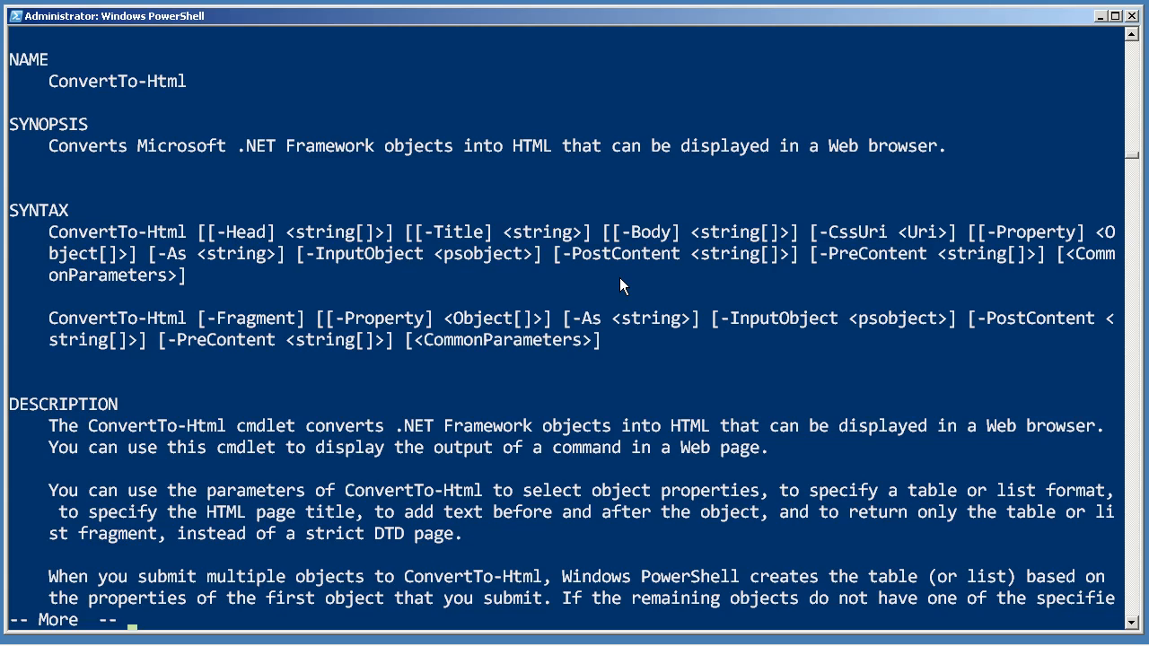
mouse_move(1030, 260)
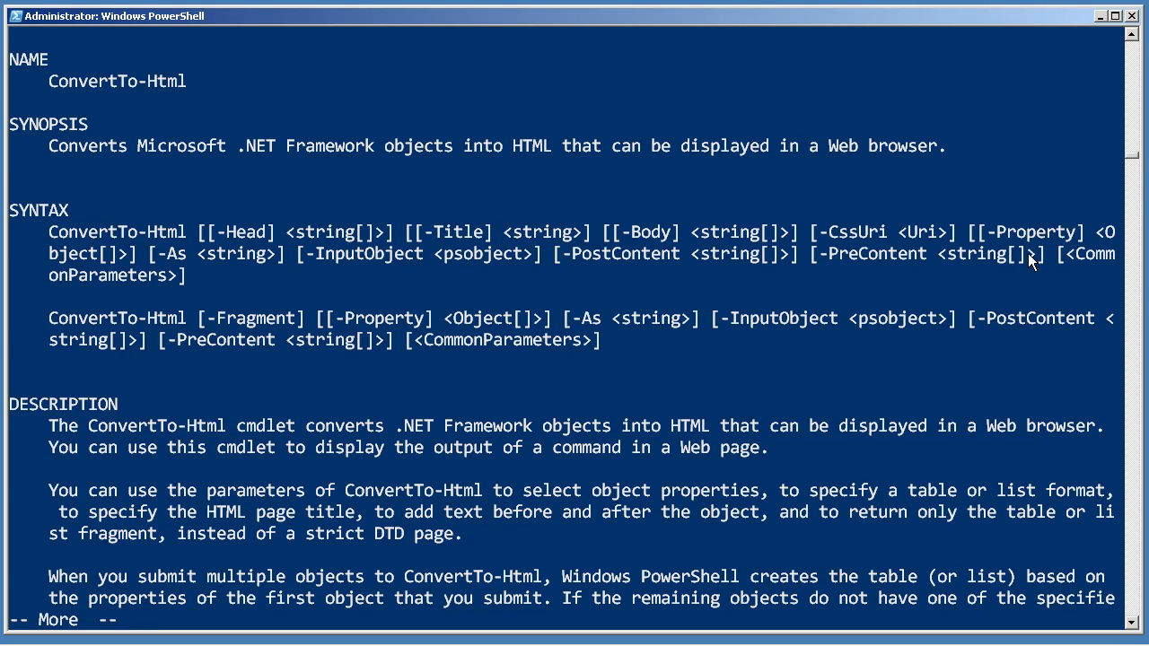
double_click(1031, 232)
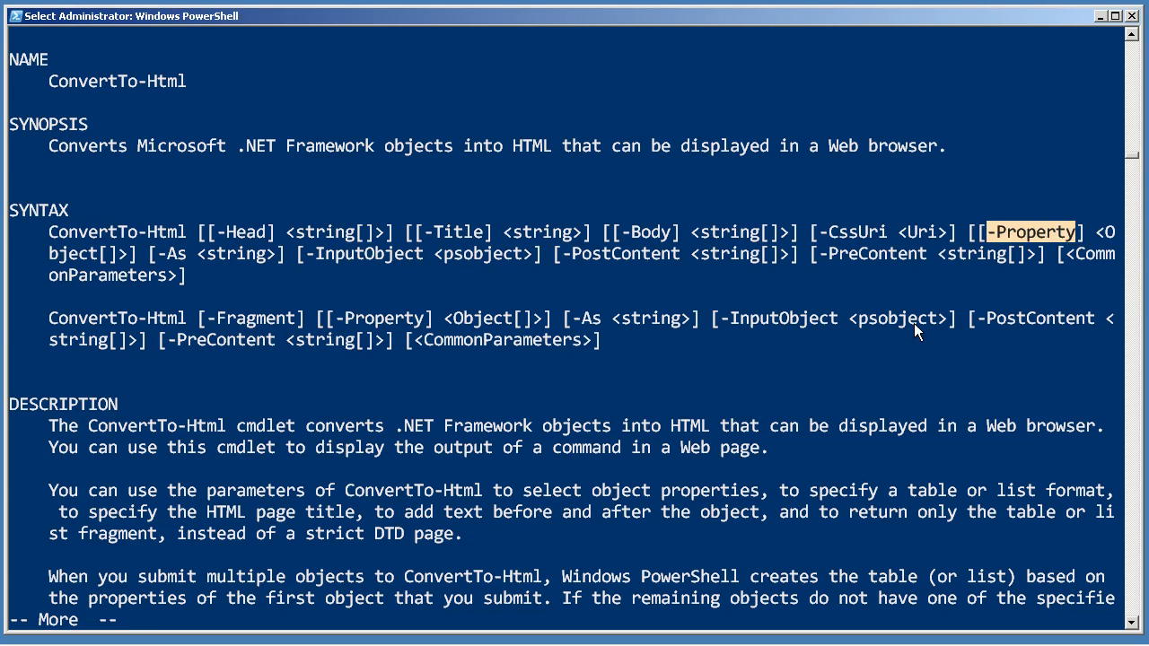
mouse_move(909, 331)
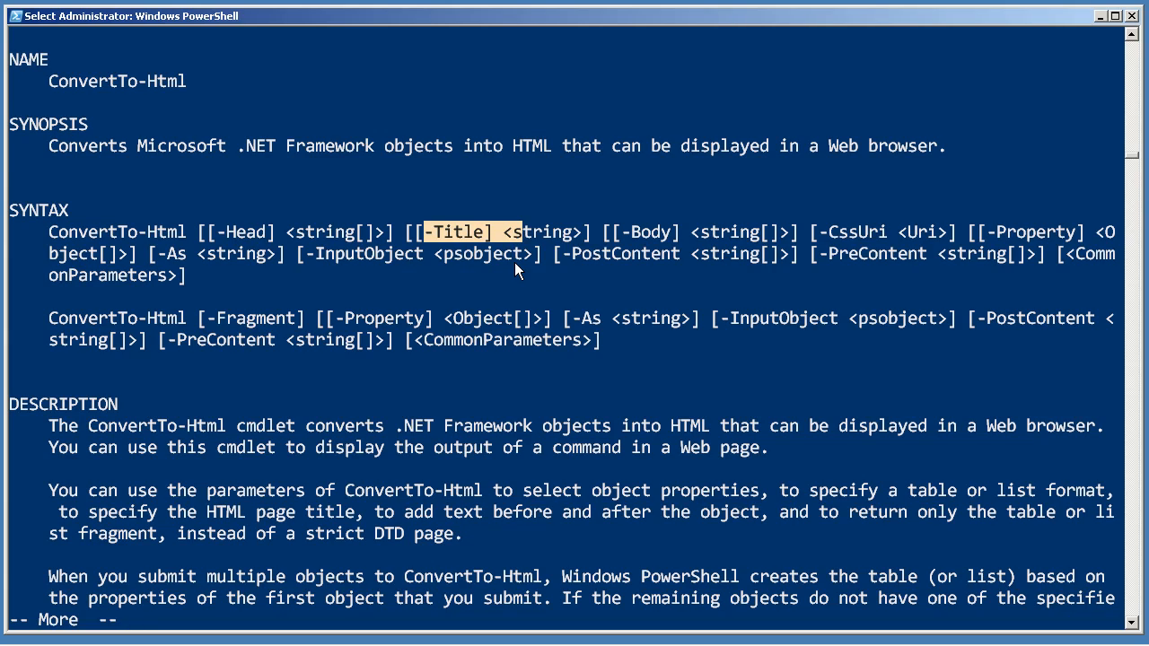
mouse_move(823, 237)
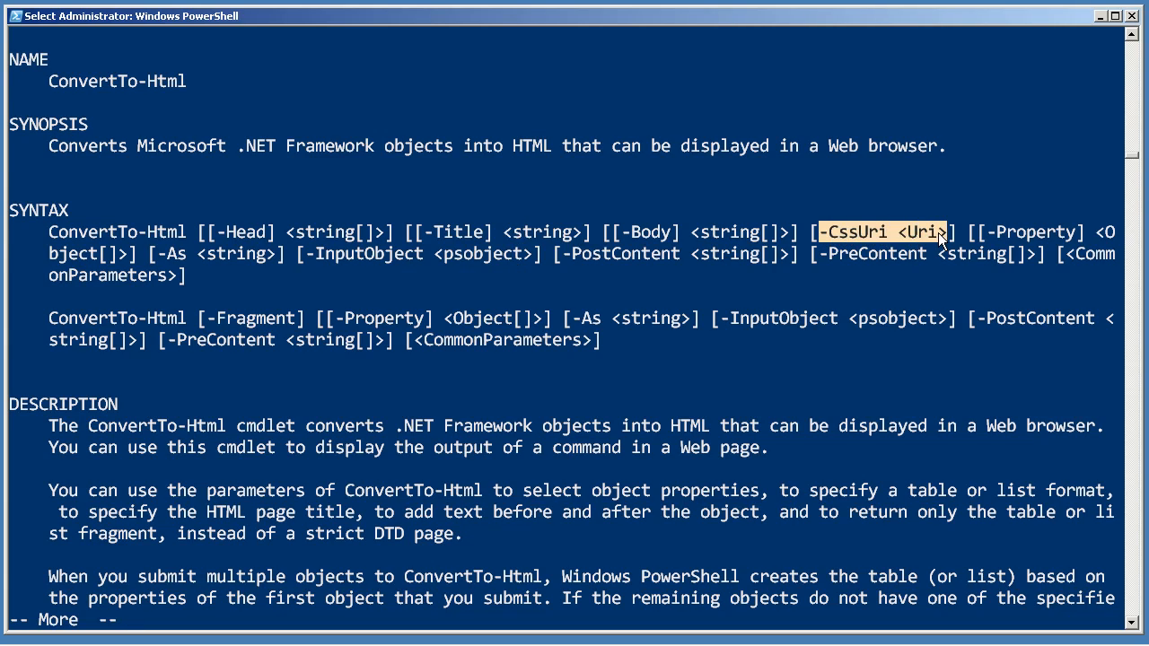
mouse_move(917, 293)
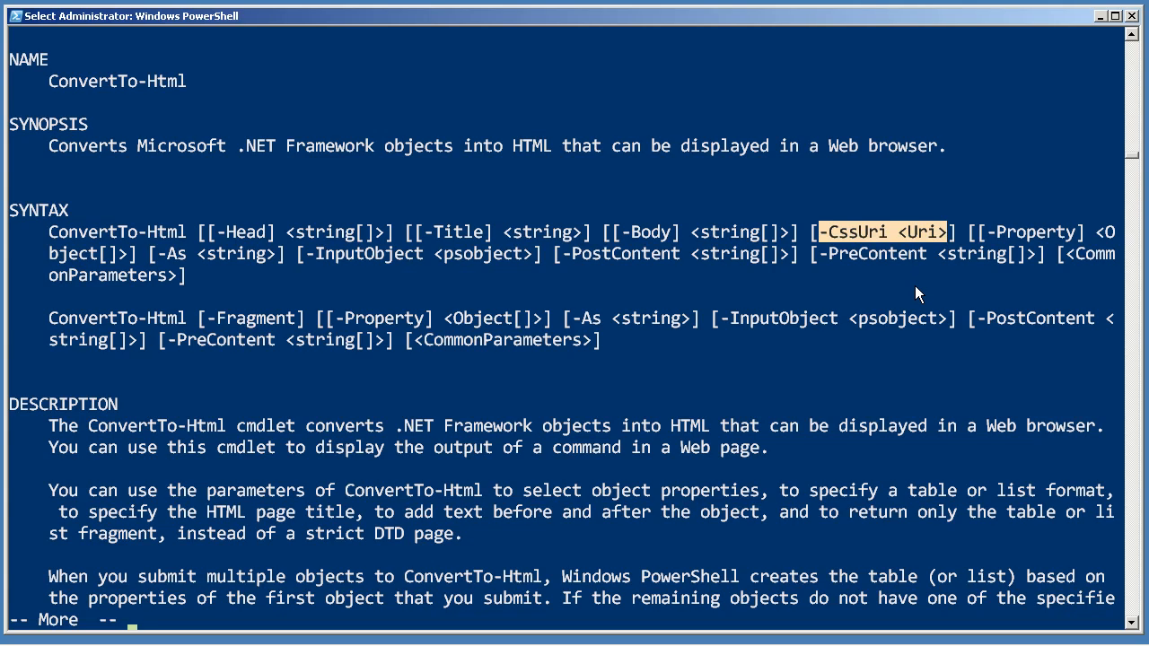
mouse_move(591, 278)
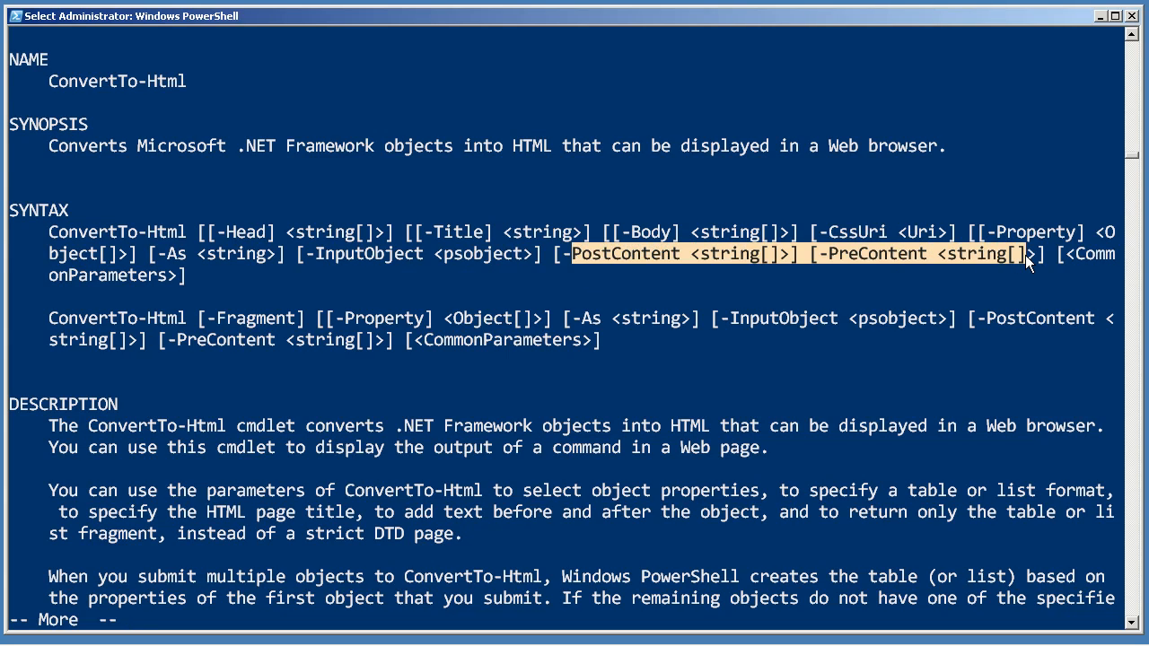
mouse_move(154, 319)
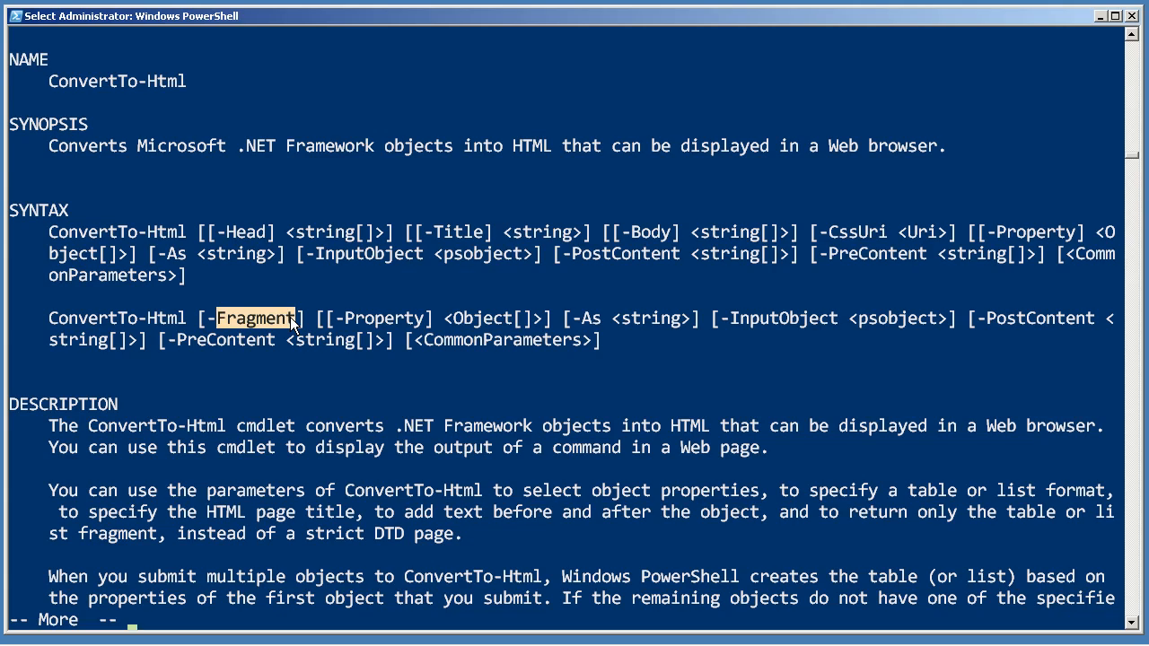
mouse_move(236, 345)
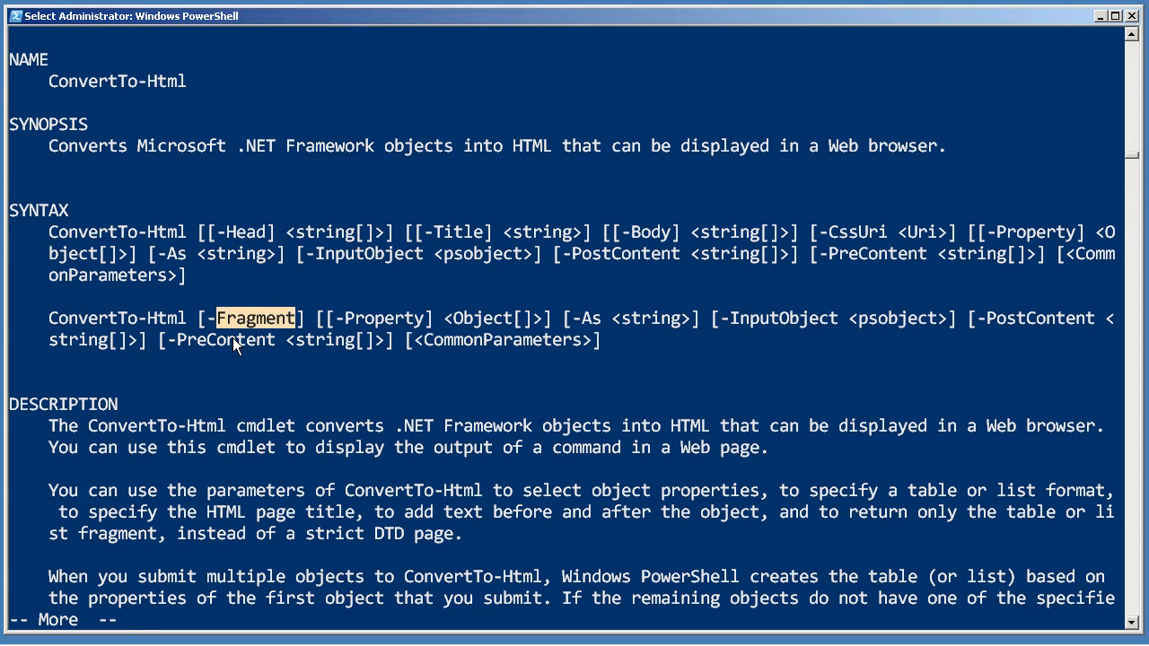
mouse_move(264, 375)
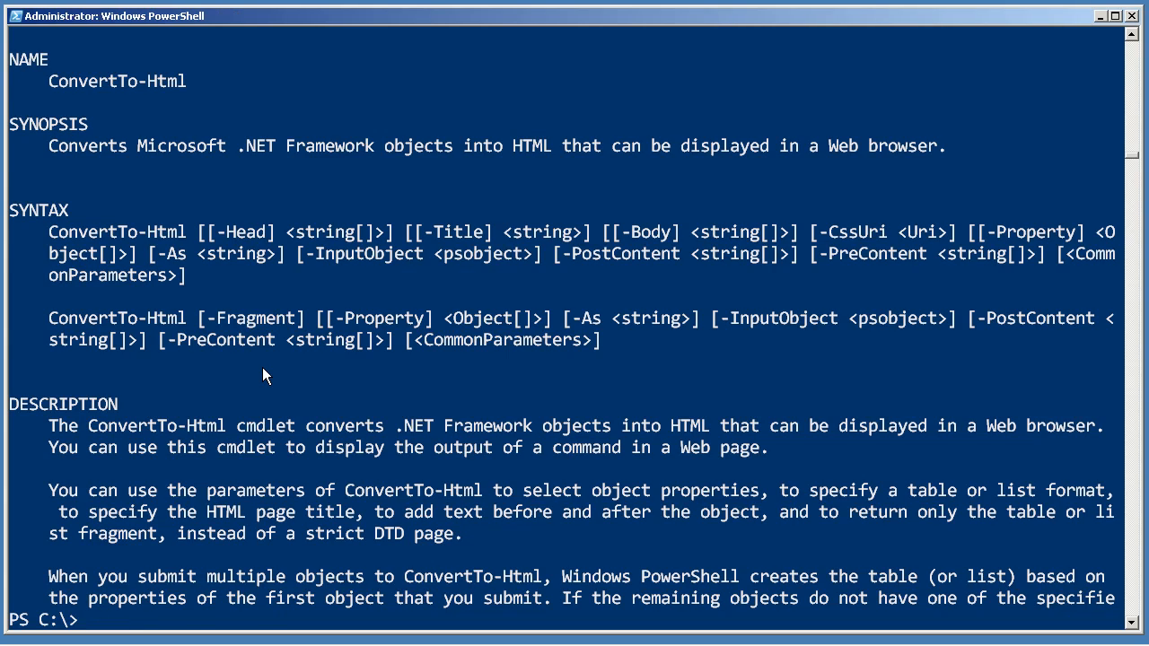
Run 'help ConvertTo-Html -full' and scroll into the parameter details
type("help ConvertTo-Html -f")
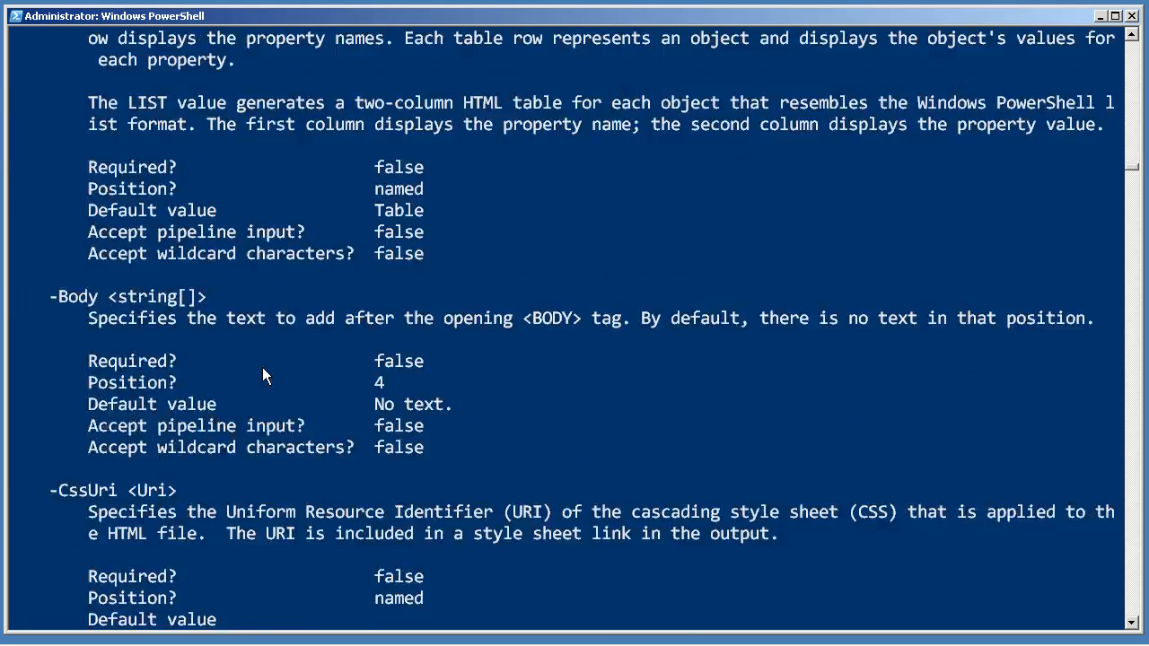
scroll("down", 3)
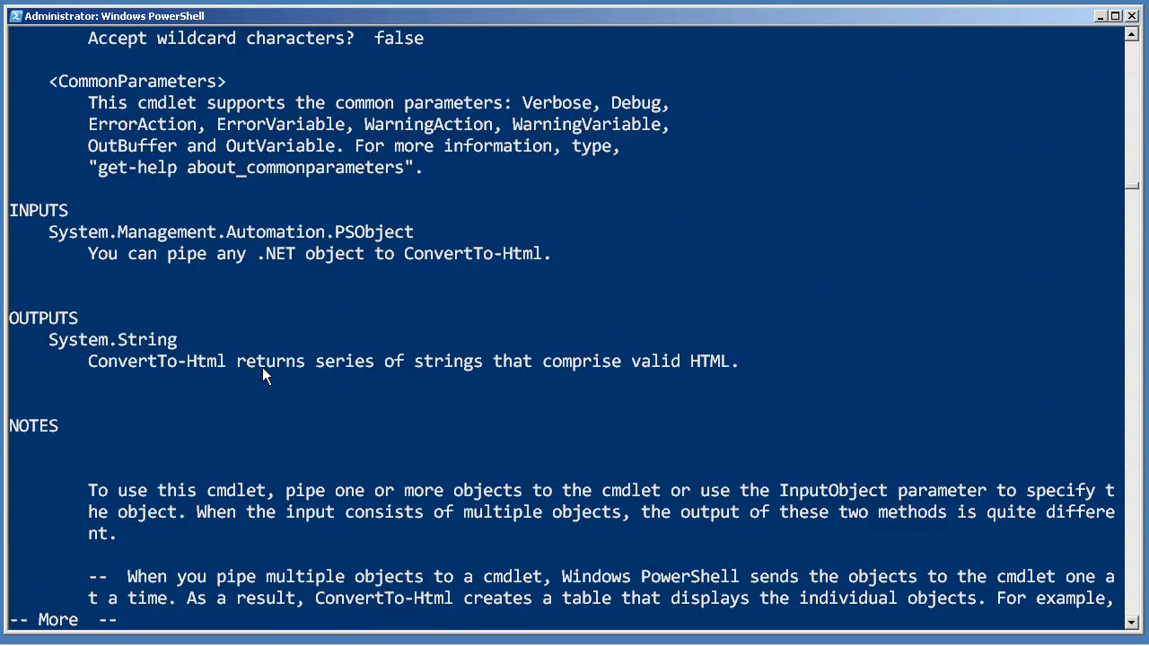